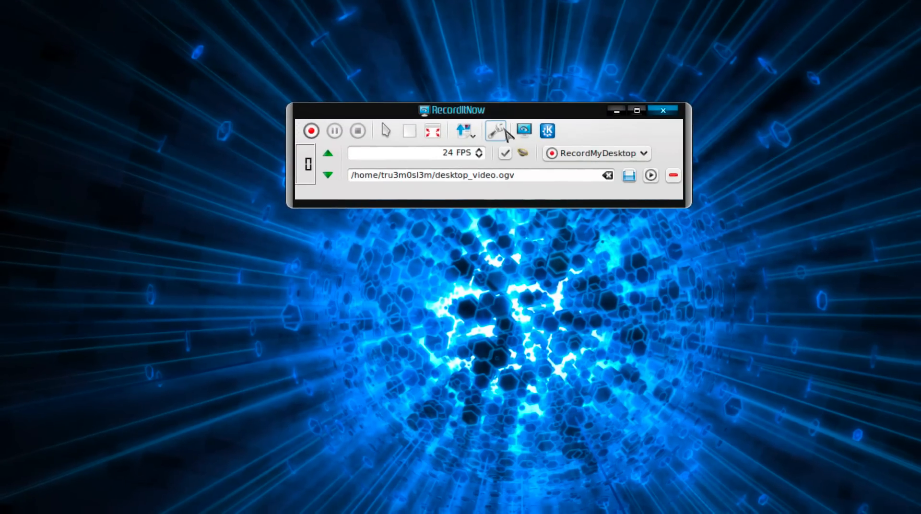
Briefly look at RecordItNow's settings and its About window, then close both
click(496, 131)
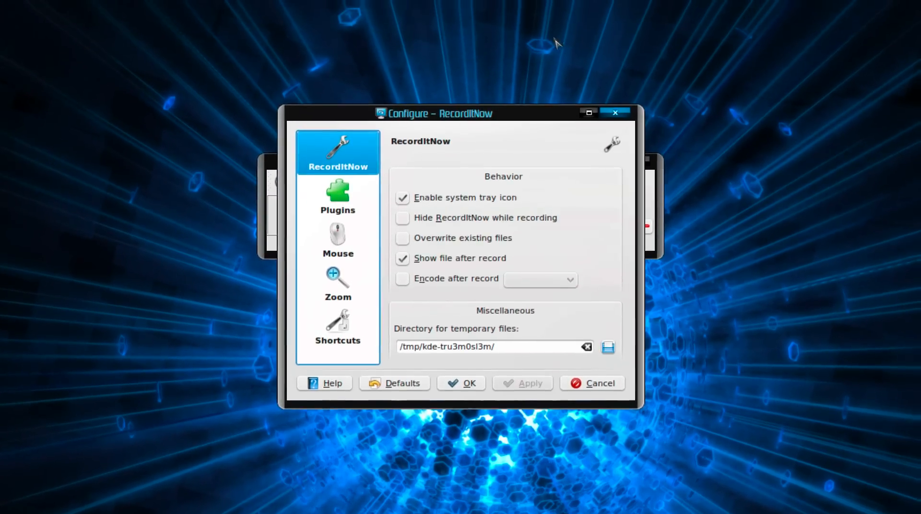
click(337, 196)
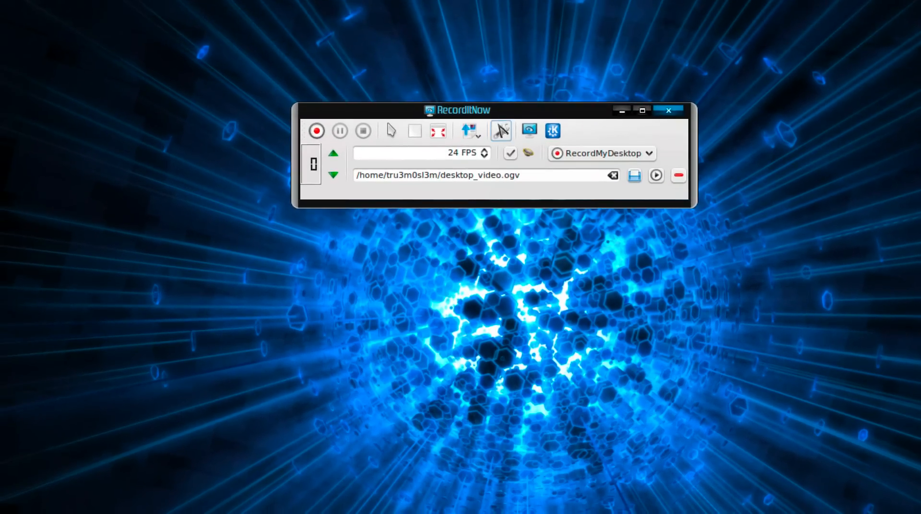
click(551, 130)
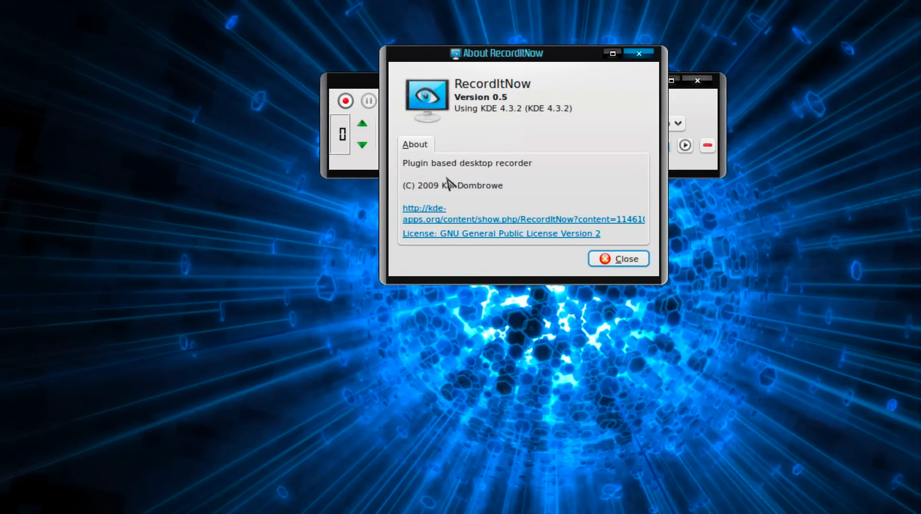
drag(495, 52, 437, 25)
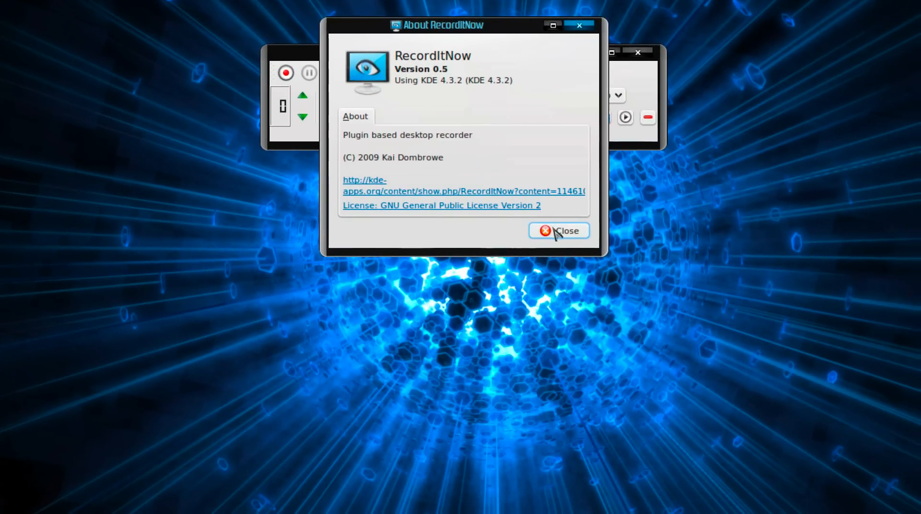
click(558, 230)
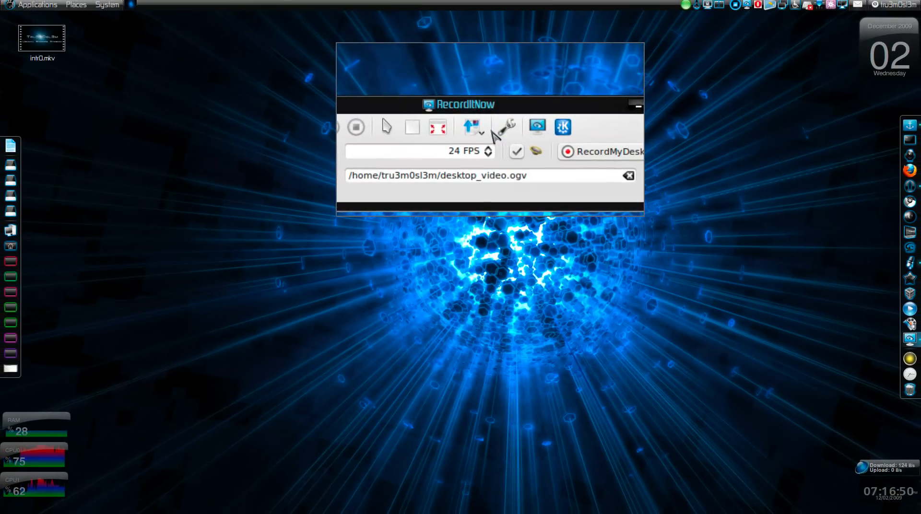
Raise the recording countdown to 5, enable encoding after recording and choose Mencoder as the encoder
click(504, 127)
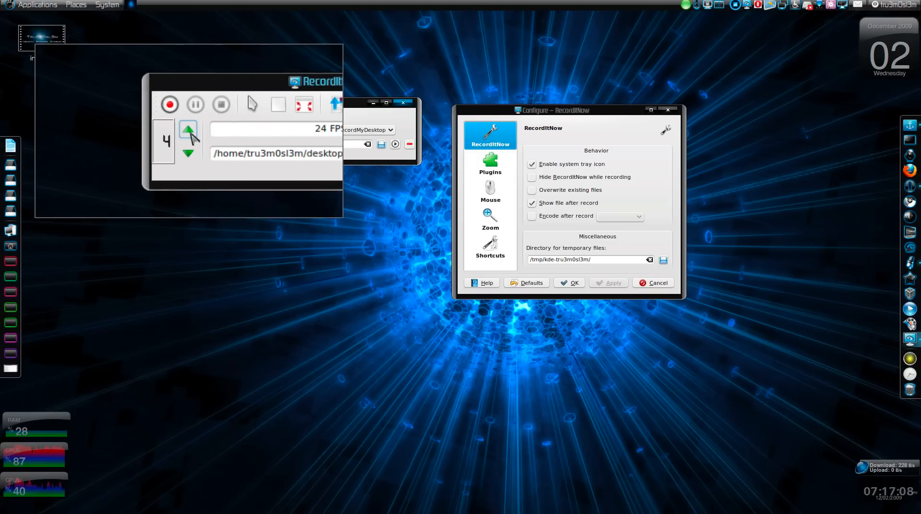
click(188, 129)
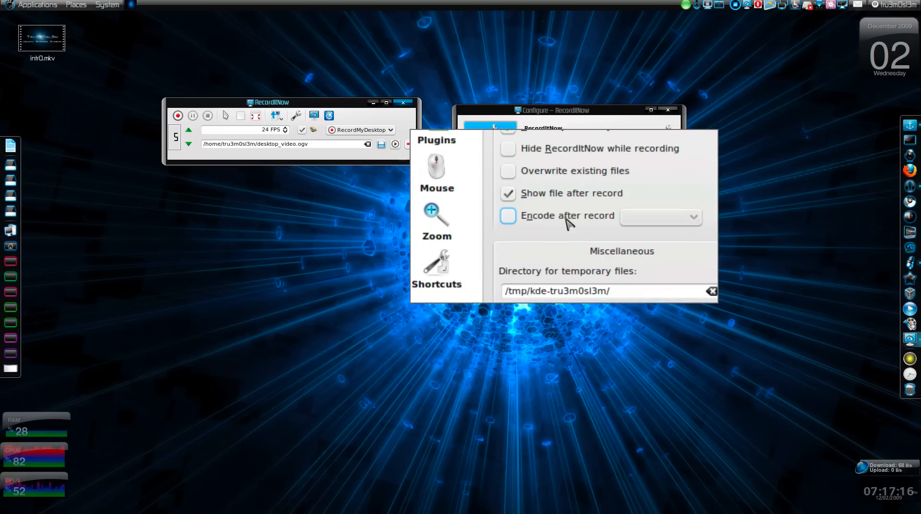
click(508, 216)
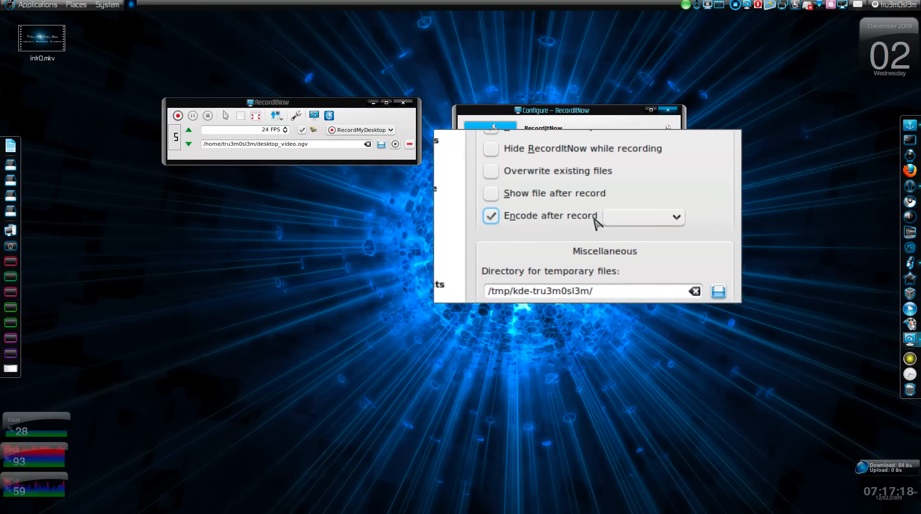
click(641, 216)
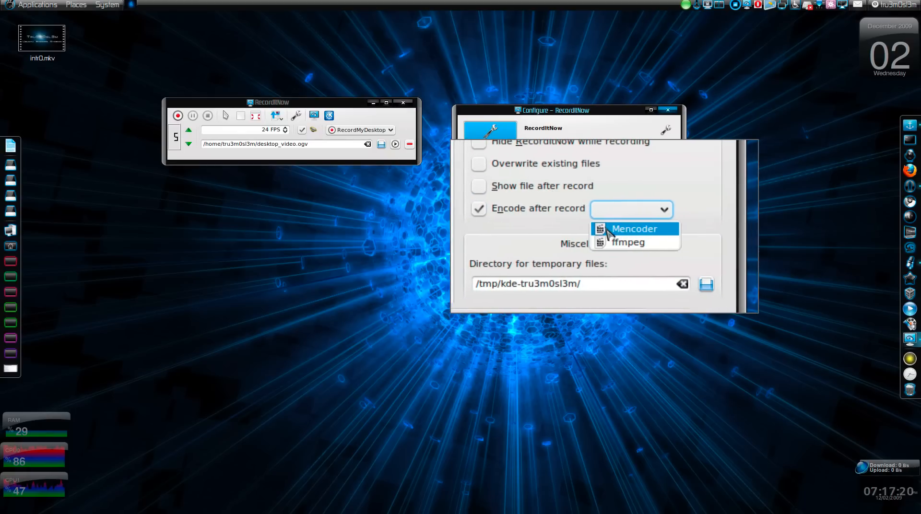
click(634, 228)
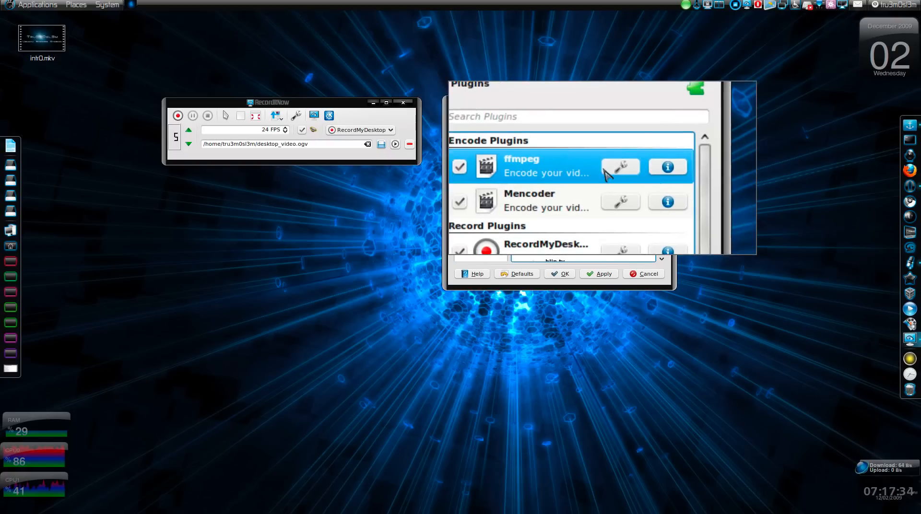
click(620, 166)
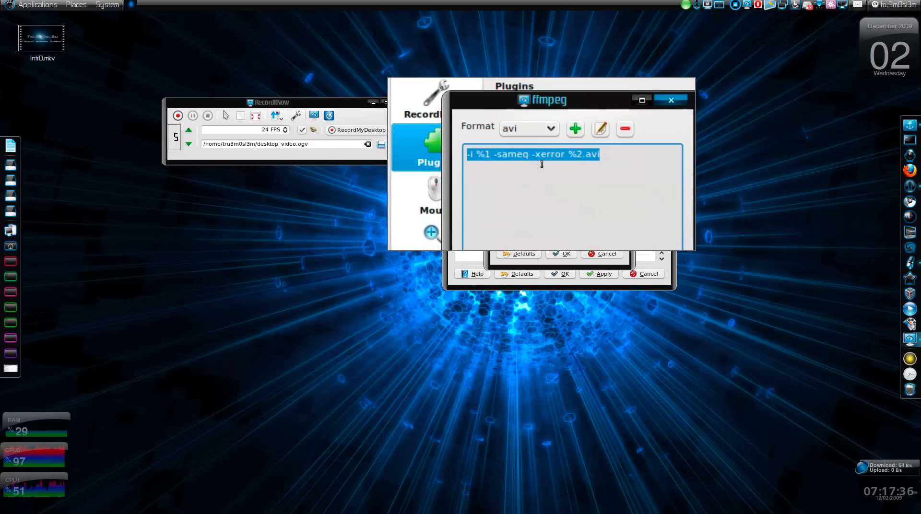
click(528, 128)
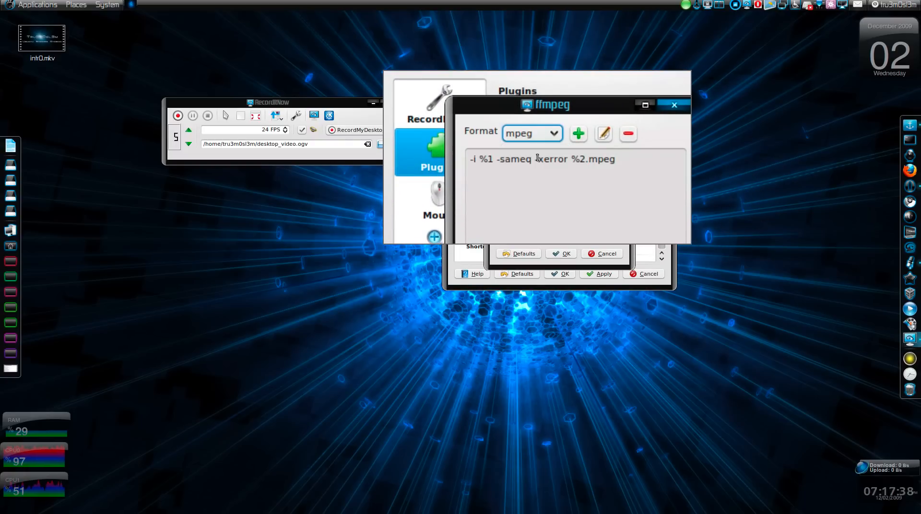
click(531, 132)
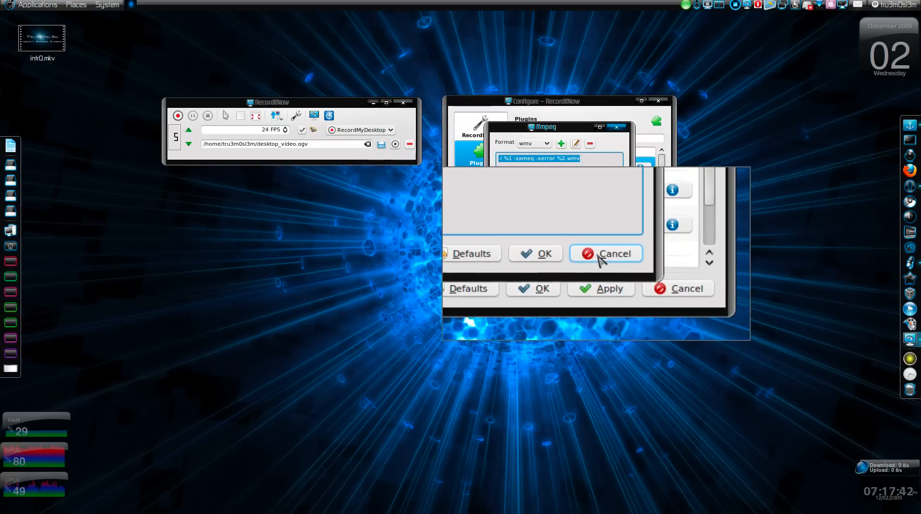
click(614, 253)
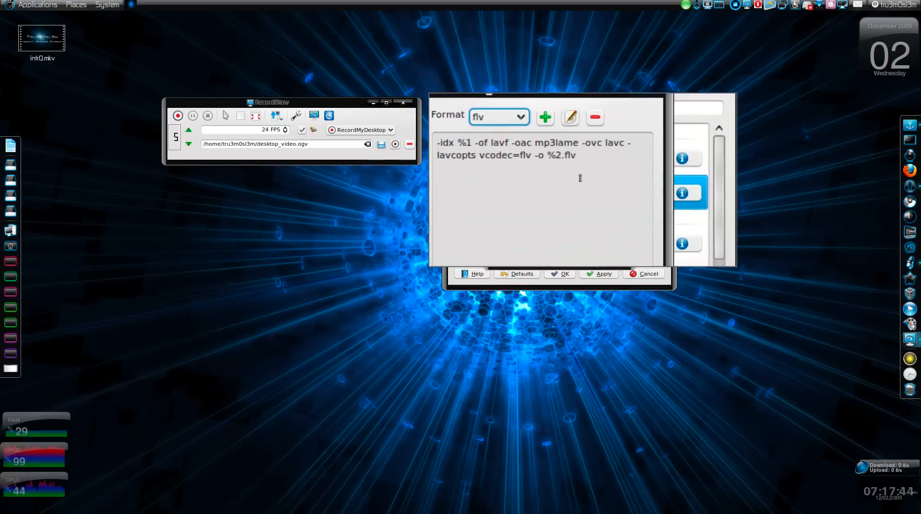
double_click(572, 158)
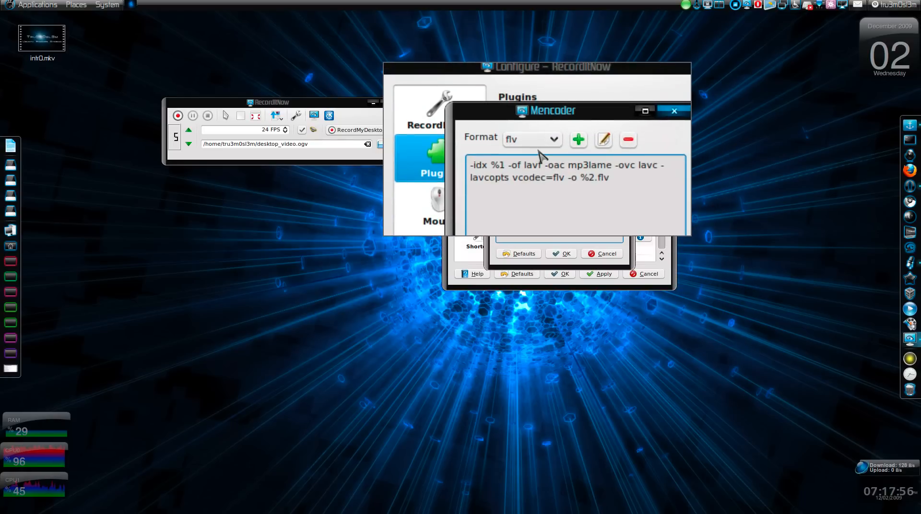
click(531, 137)
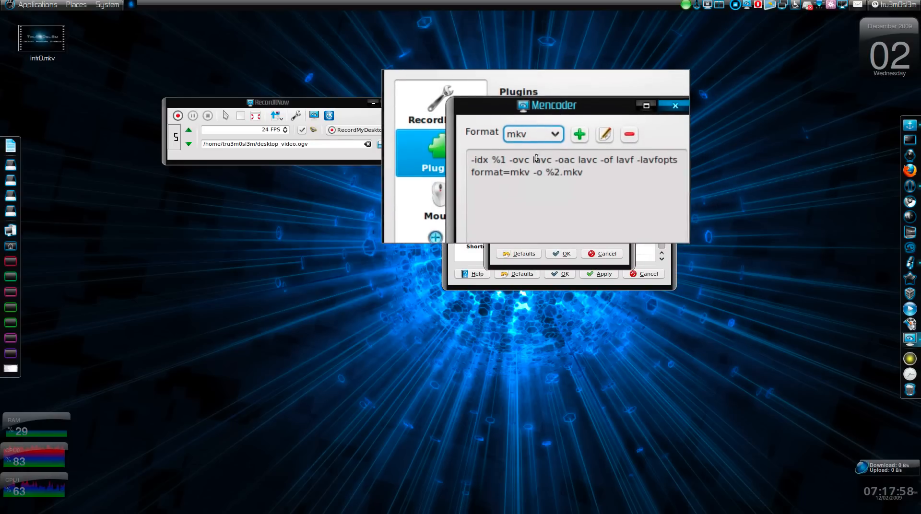
click(533, 135)
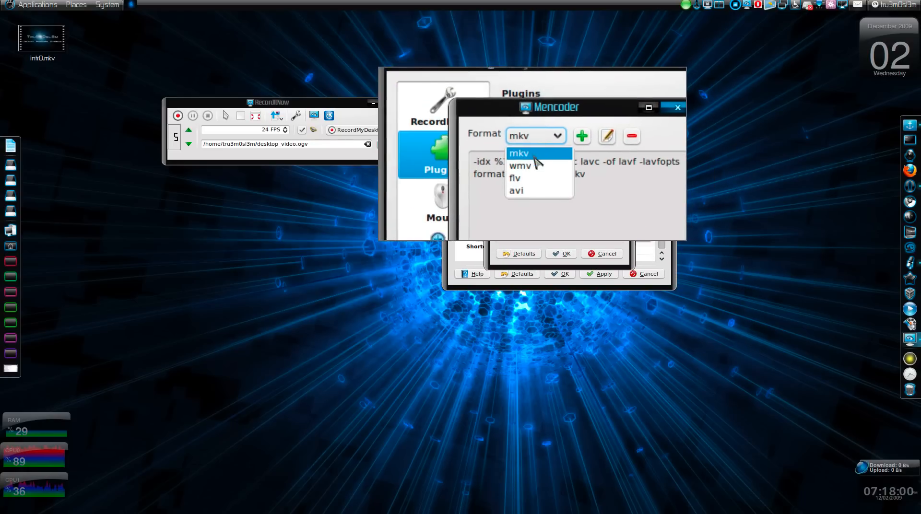
click(515, 190)
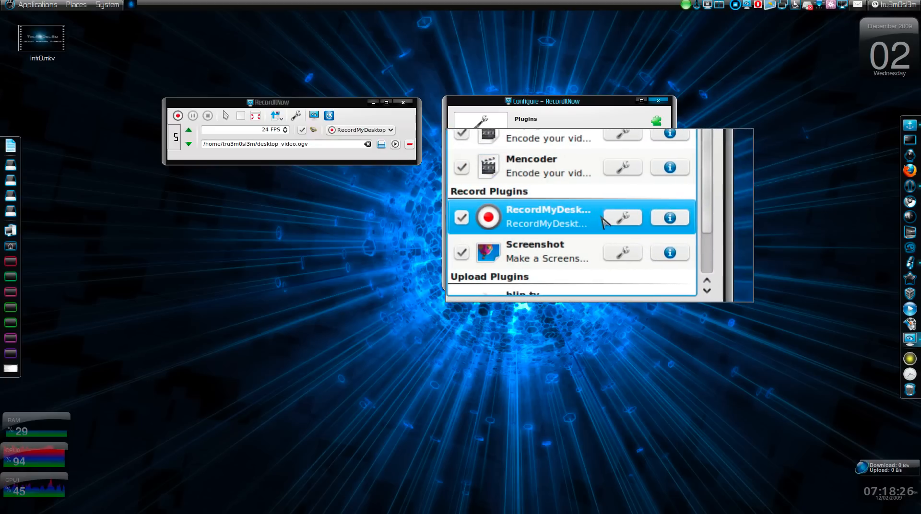
Review RecordMyDesktop's sound and encoding settings and raise audio quality to 10
click(622, 218)
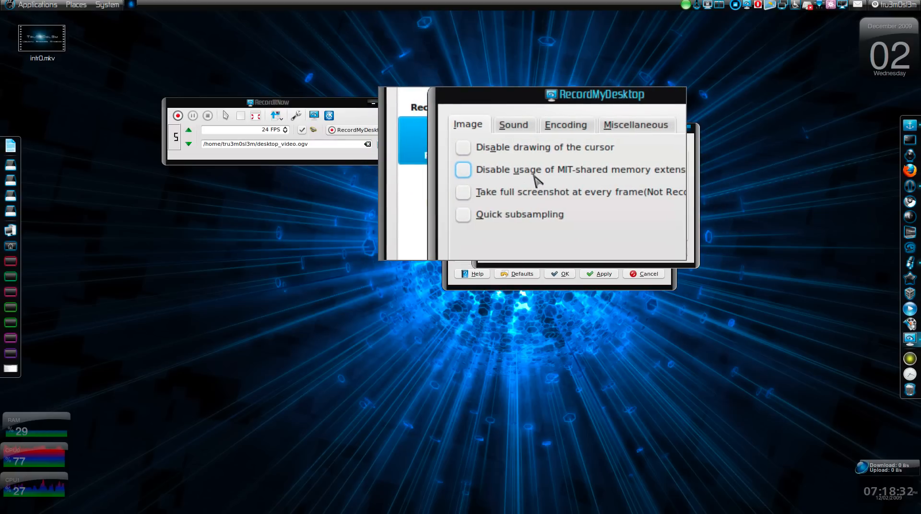
click(512, 125)
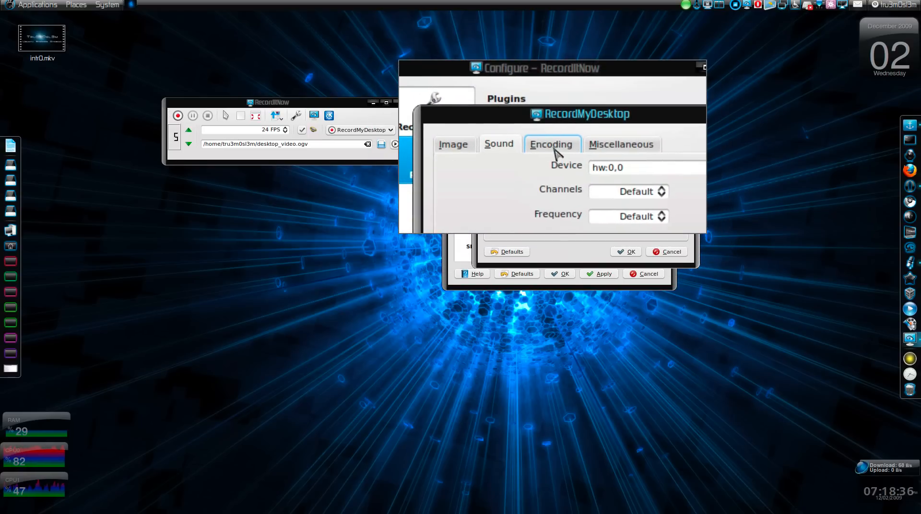
click(552, 144)
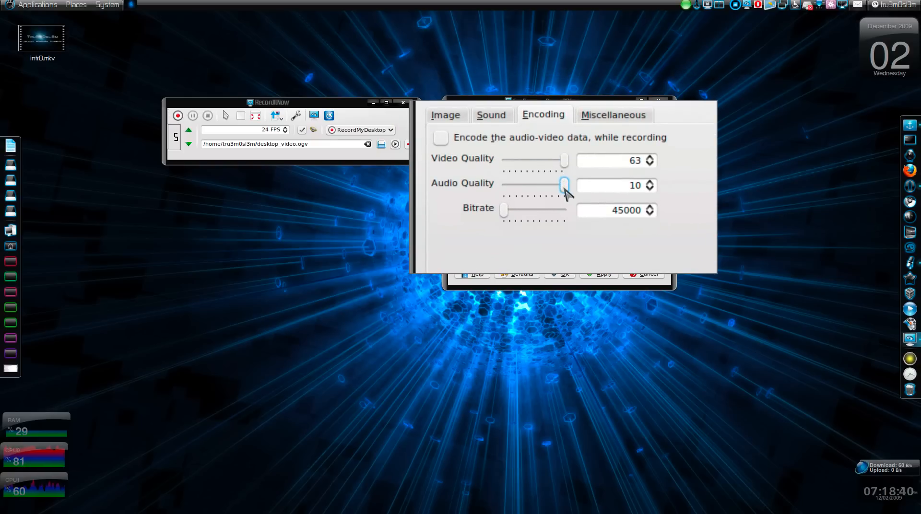
drag(565, 185, 546, 185)
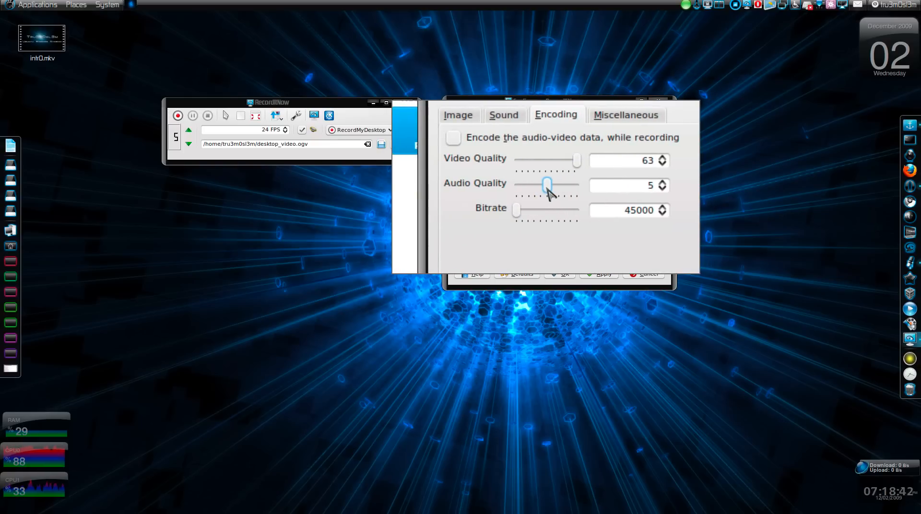
drag(548, 185, 558, 197)
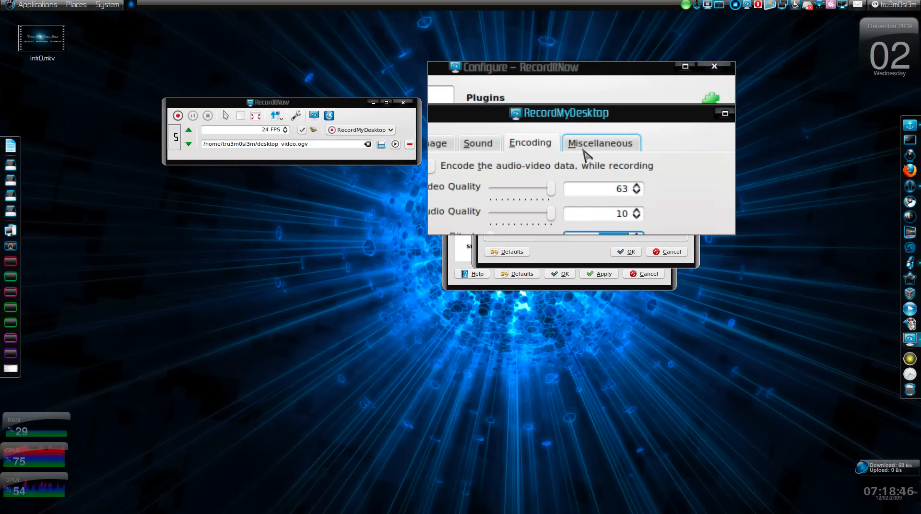
click(628, 133)
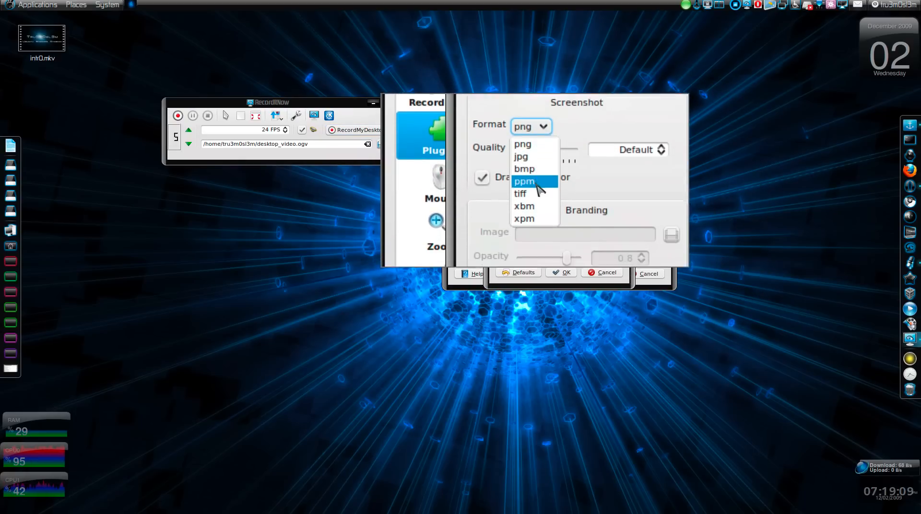
Check the screenshot image format, place branding in the top left corner, then dismiss without saving
click(520, 158)
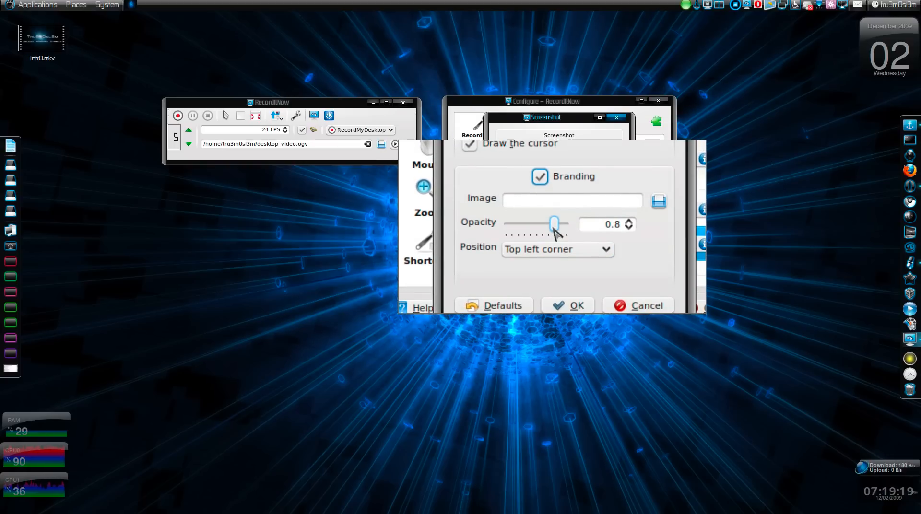
click(553, 241)
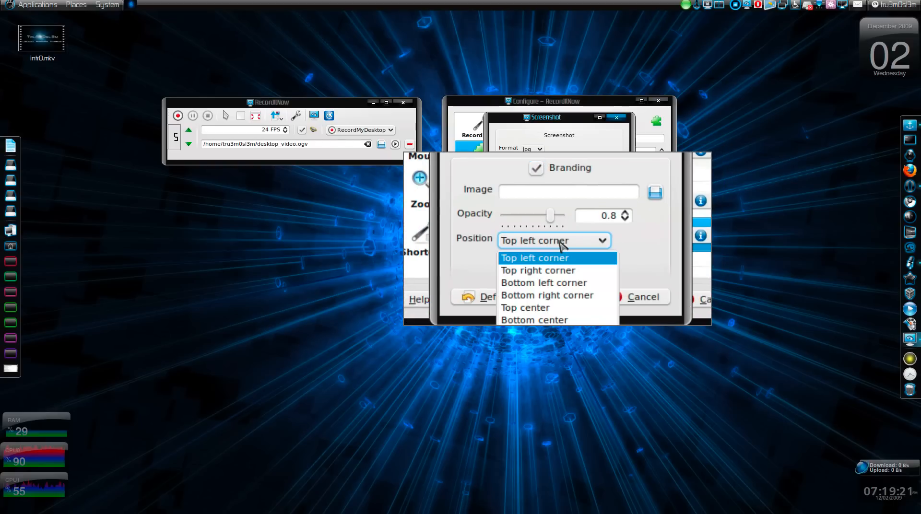
click(535, 257)
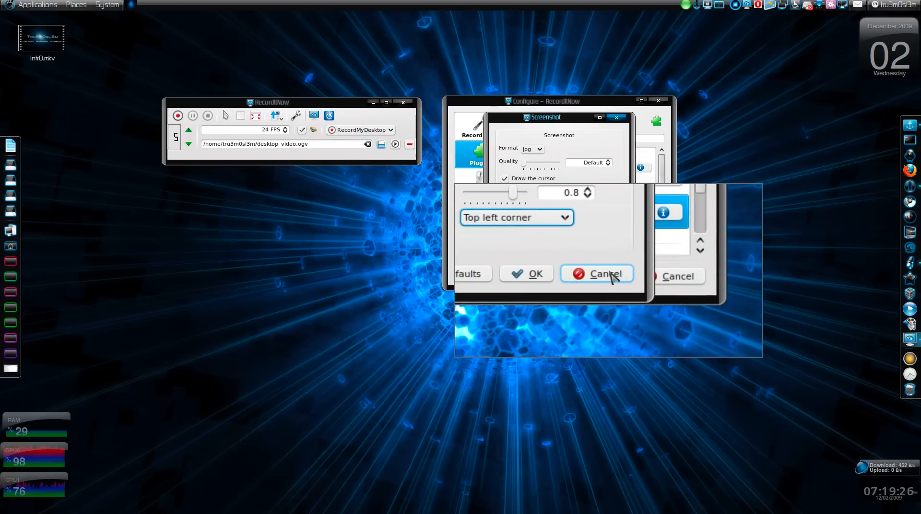
click(597, 273)
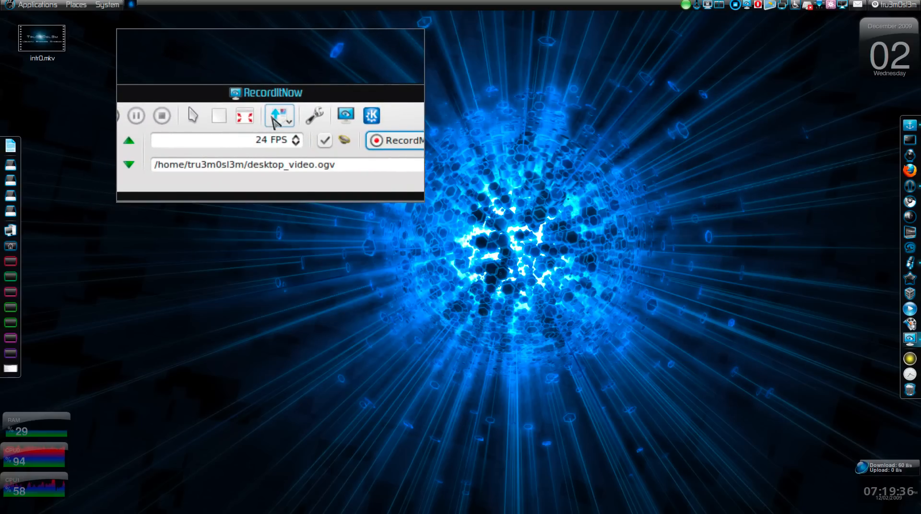
click(280, 115)
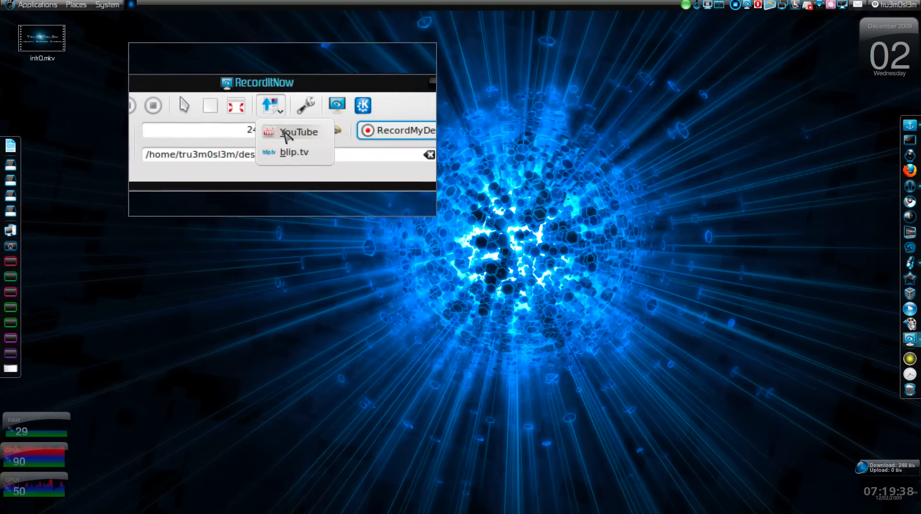
click(299, 131)
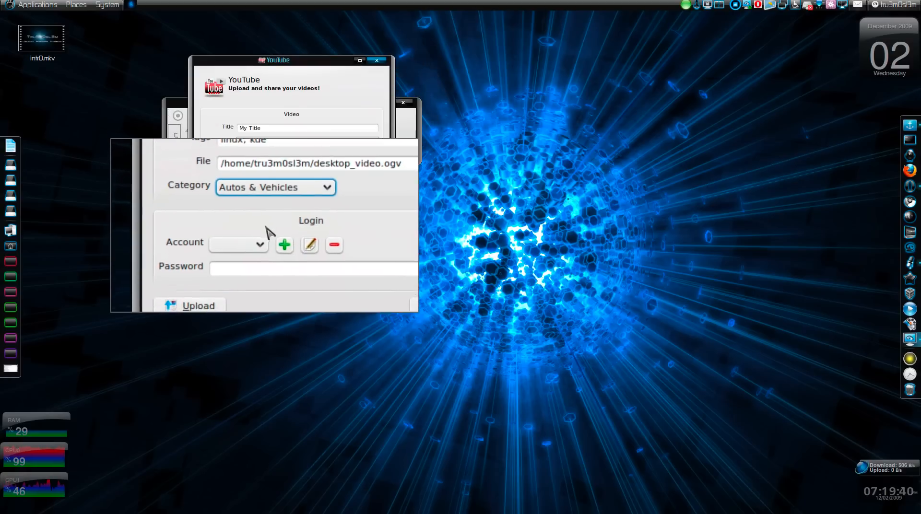
click(284, 245)
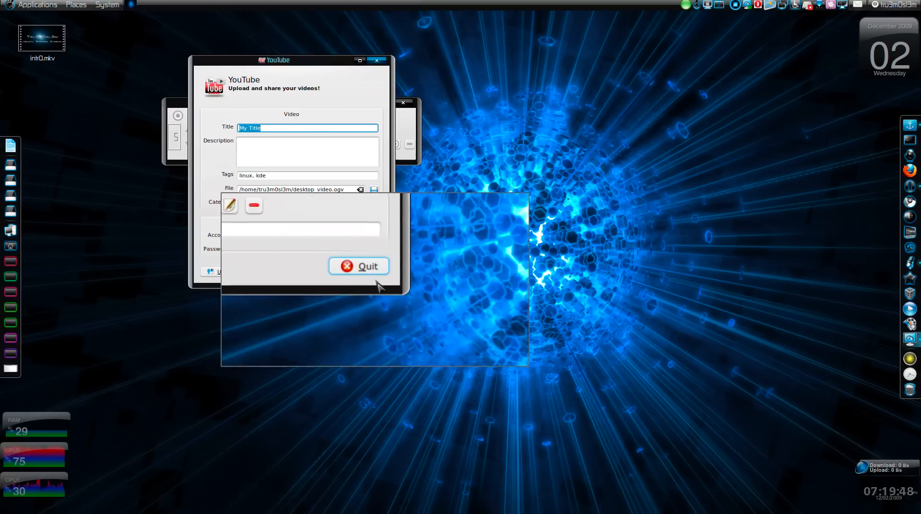
click(359, 266)
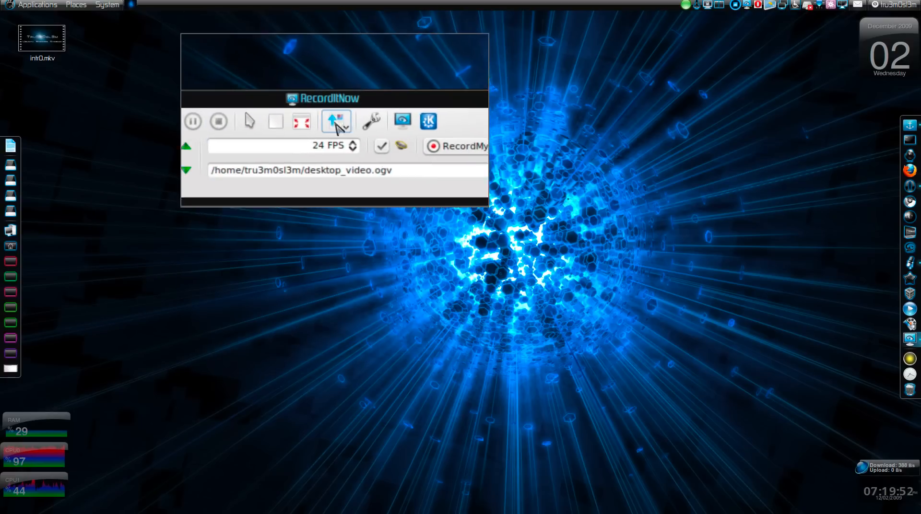
click(336, 121)
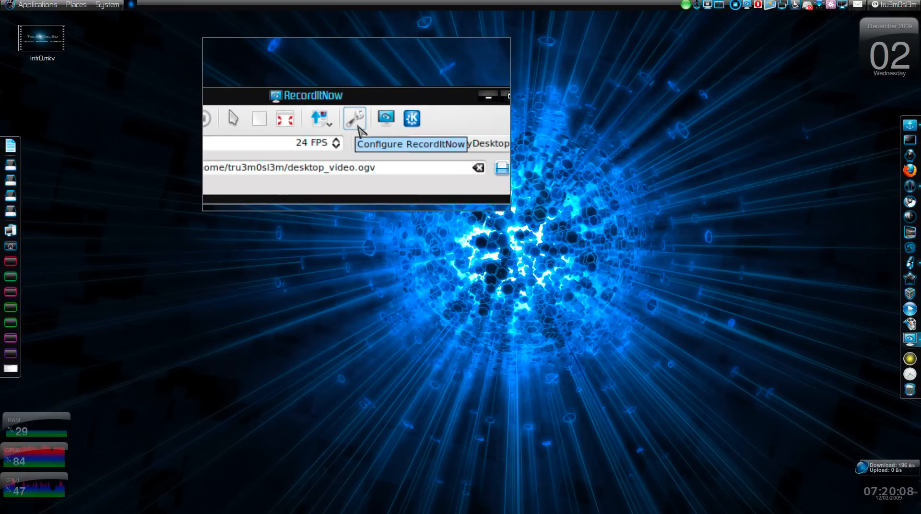
Stop showing the file after recording, then look over the Plugins and Mouse pages
click(354, 118)
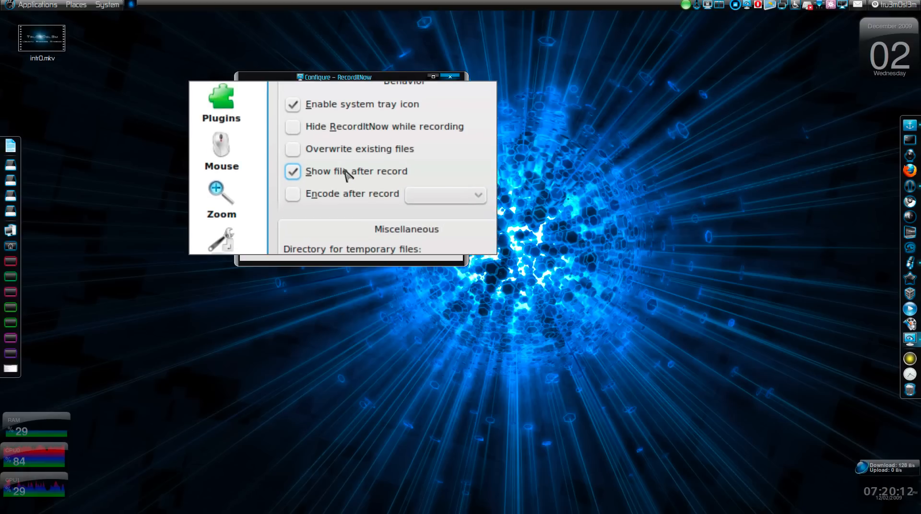
click(293, 170)
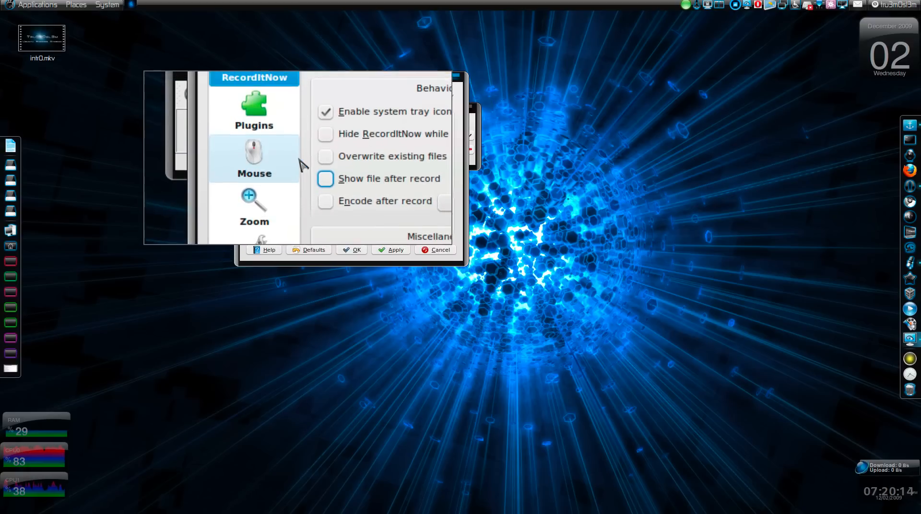
click(254, 110)
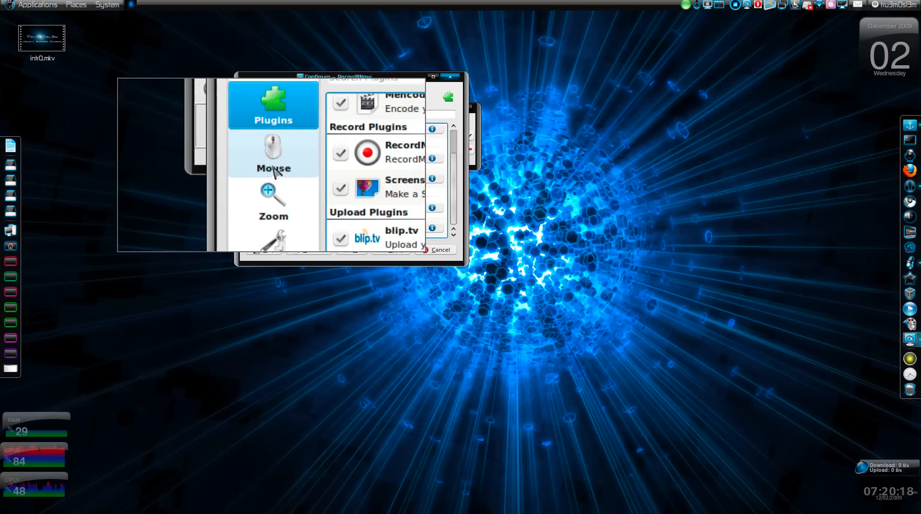
click(273, 203)
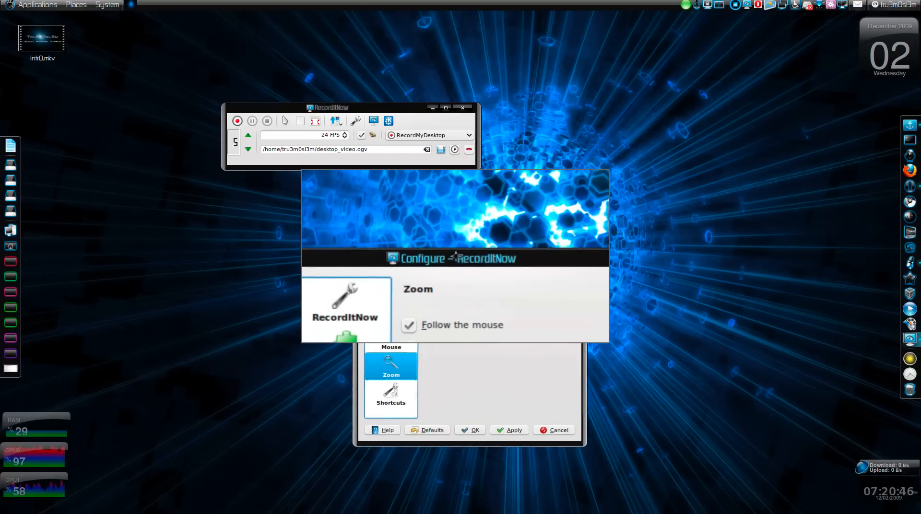
Look over the Zoom and Mouse pages and reach the Shortcuts list with Pause, Quit and Record
drag(455, 259, 493, 265)
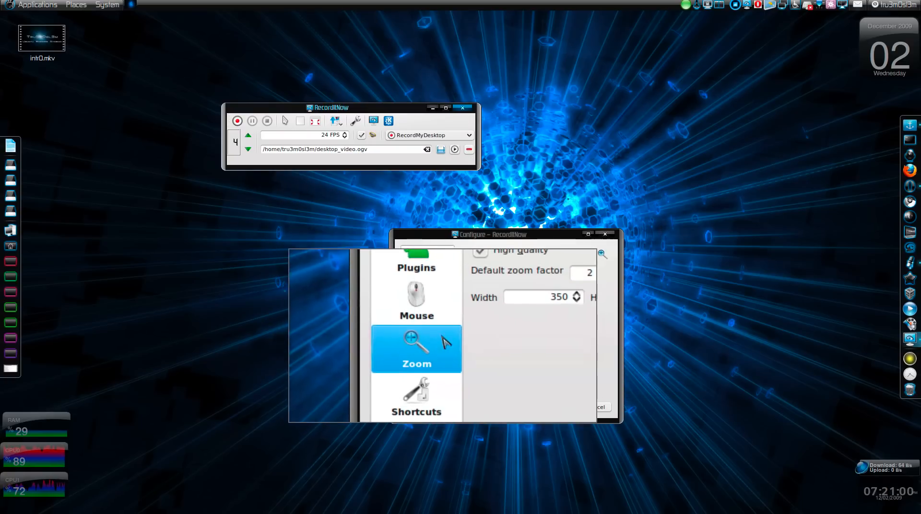
click(416, 299)
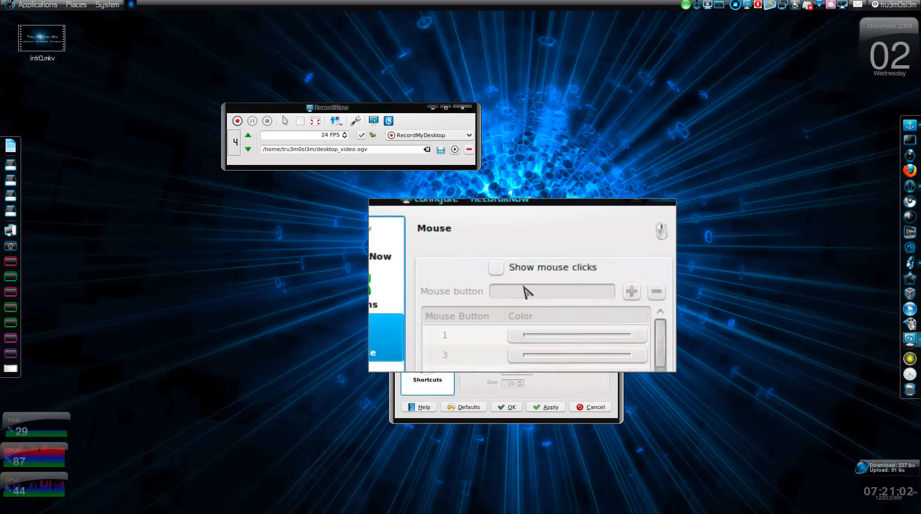
click(497, 268)
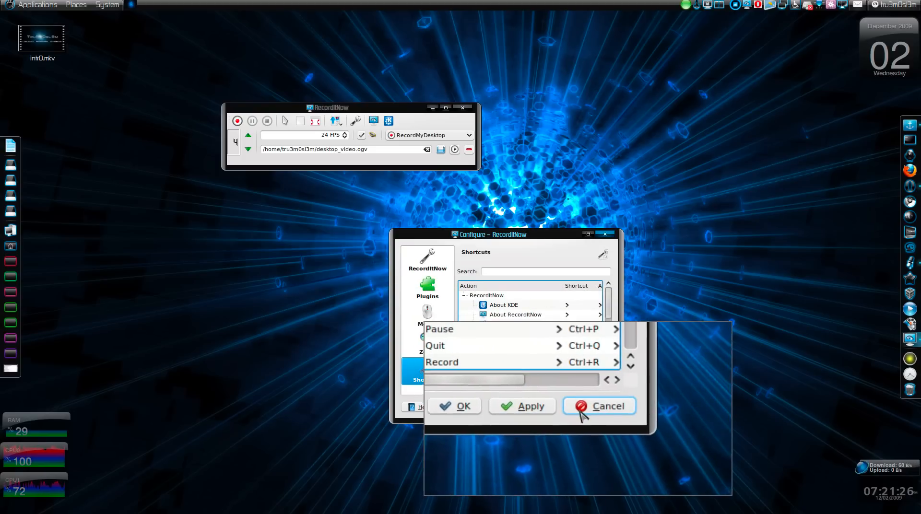
Close the configuration without saving, ready to start the desktop capture
click(599, 406)
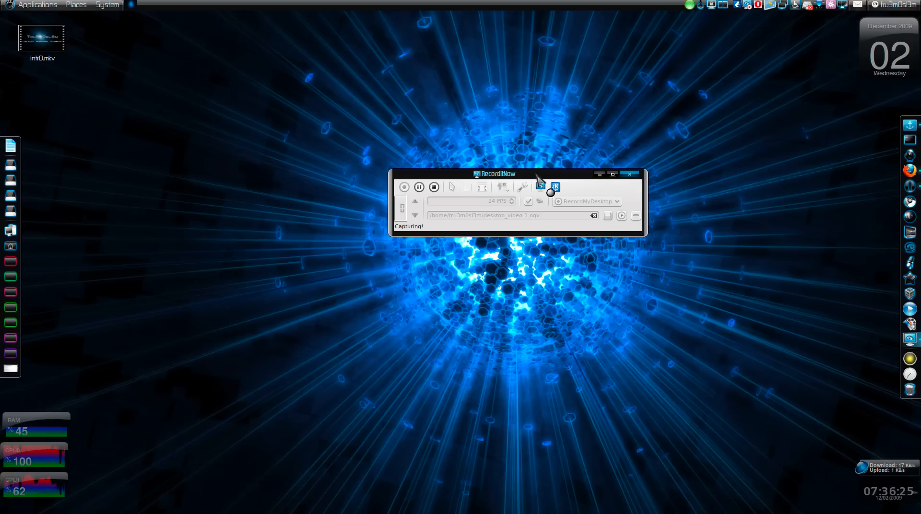
mouse_move(576, 179)
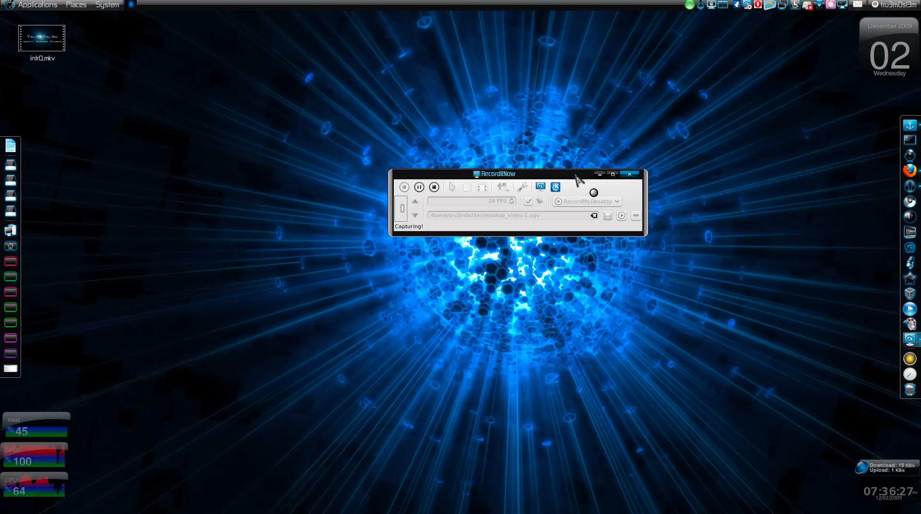